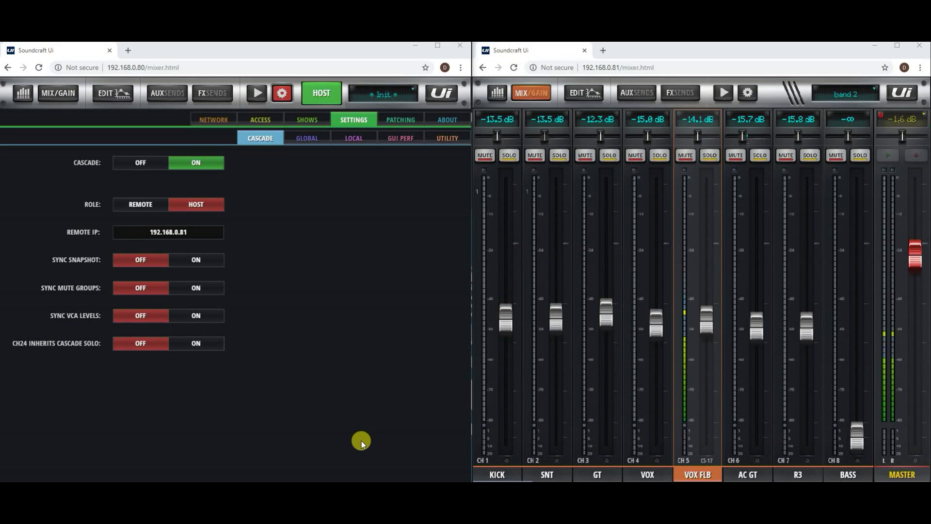
{"action": "mouse_move", "coordinate": [69, 386]}
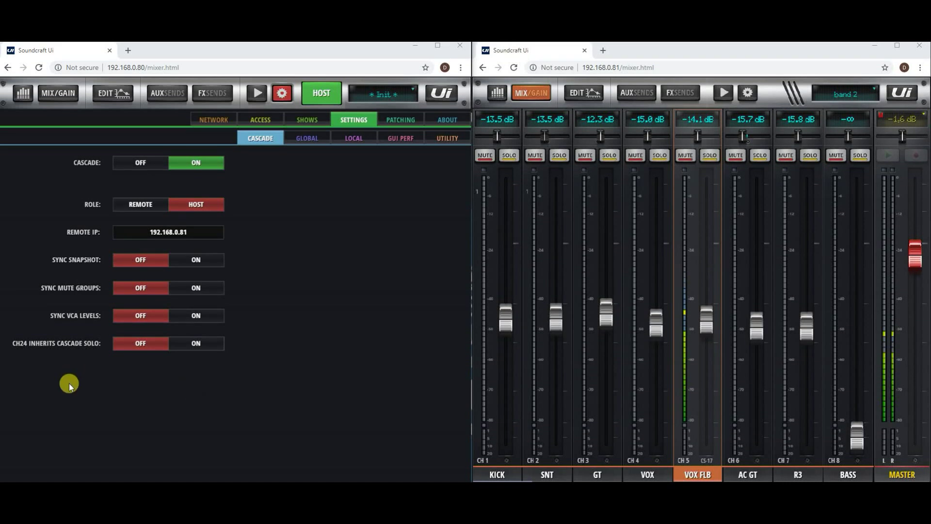
{"action": "mouse_move", "coordinate": [57, 352]}
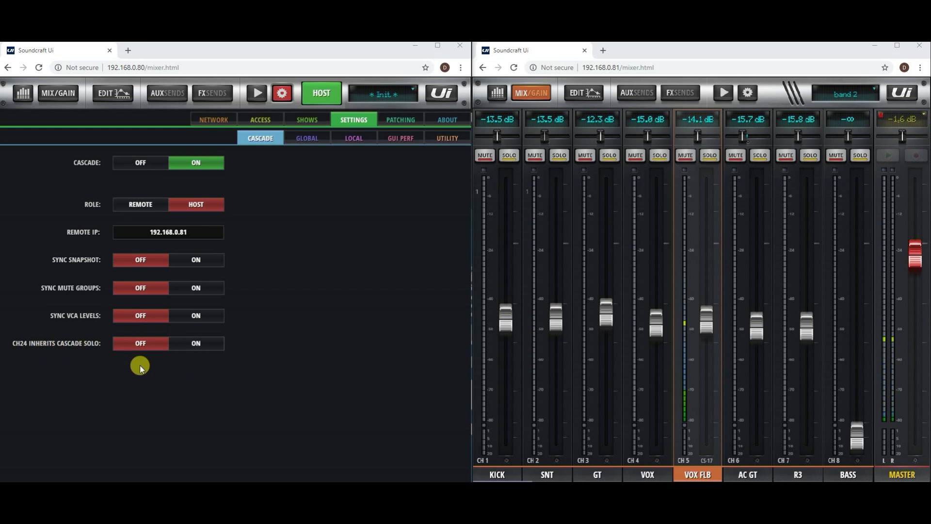
- Switch on 'CH24 Inherits Cascade Solo' on the host's Cascade settings page
{"action": "left_click", "coordinate": [195, 344]}
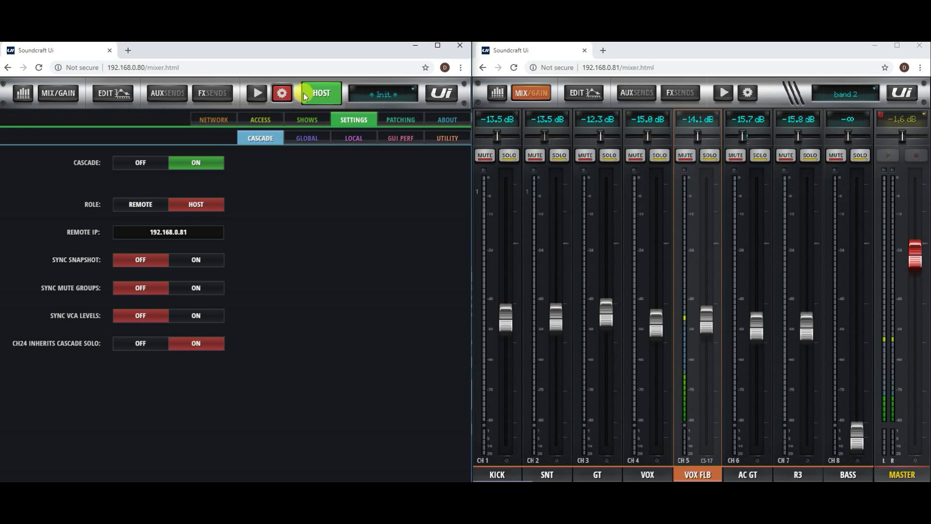
- Return the host to its mixing view and solo VOX FLB on the remote mixer
{"action": "left_click", "coordinate": [58, 92]}
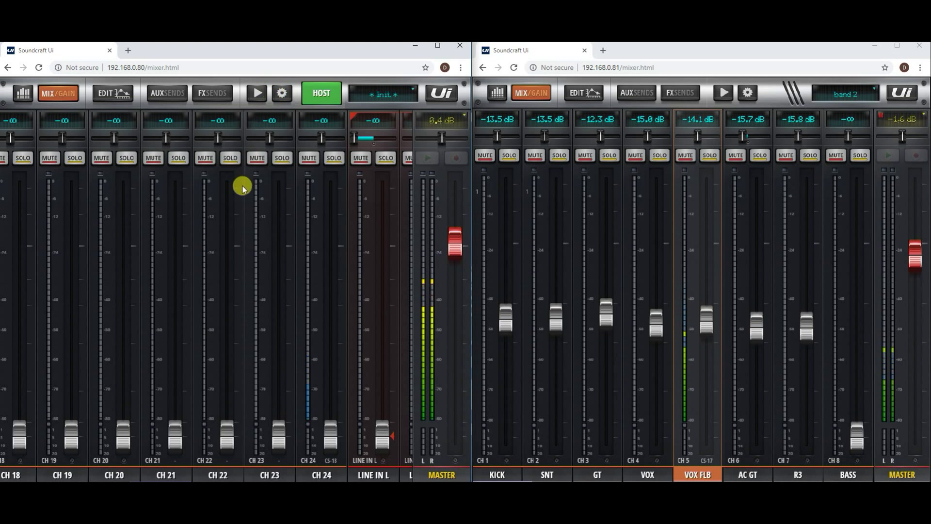
{"action": "mouse_move", "coordinate": [676, 129]}
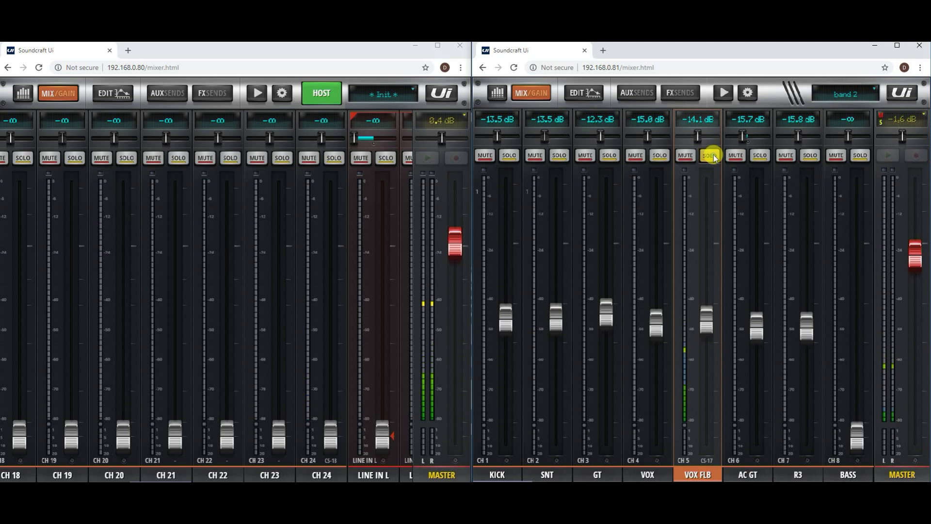
{"action": "left_click", "coordinate": [333, 157]}
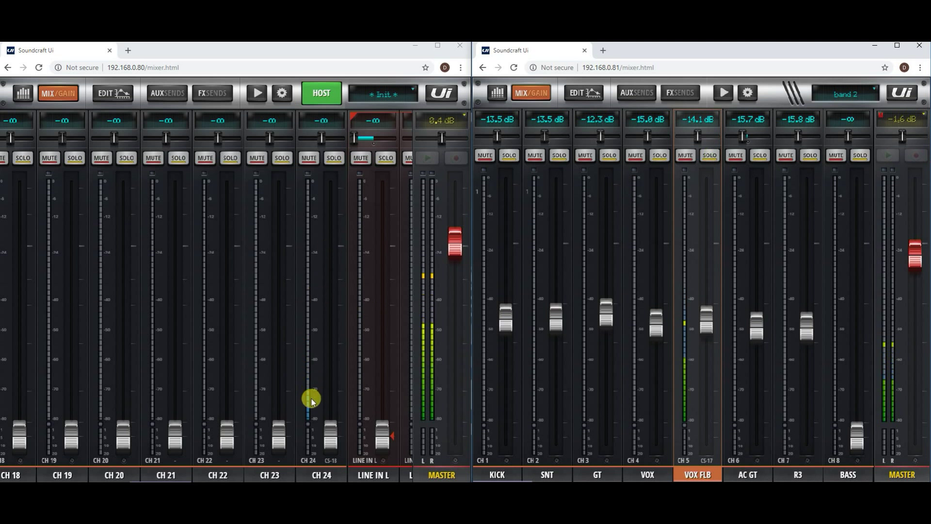
{"action": "mouse_move", "coordinate": [703, 245]}
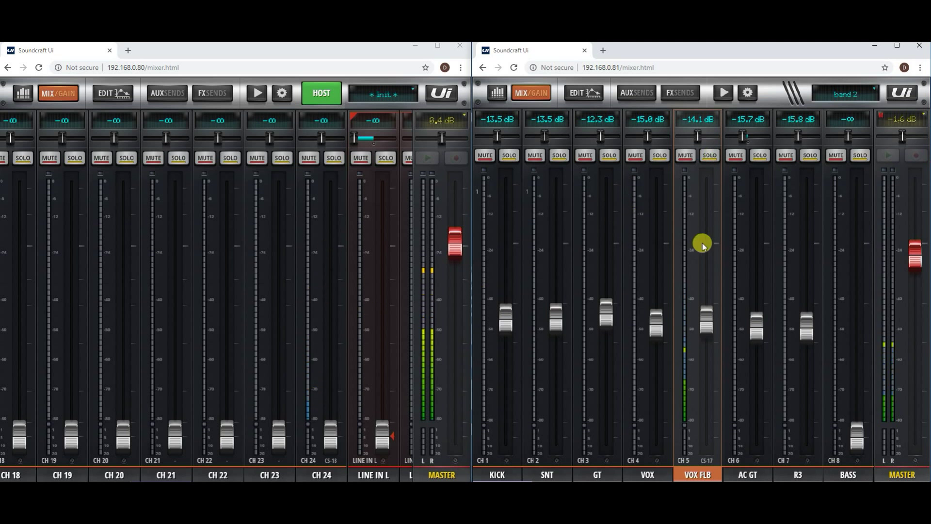
{"action": "mouse_move", "coordinate": [643, 251]}
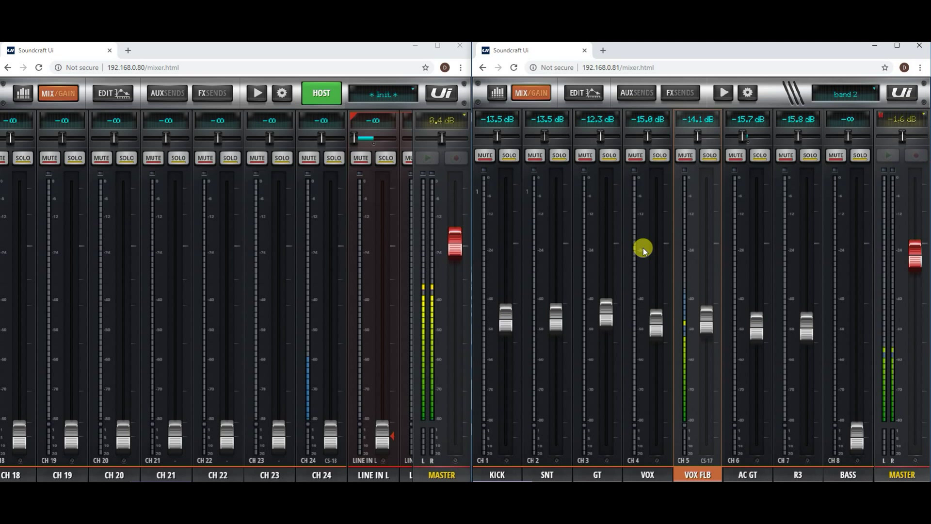
{"action": "mouse_move", "coordinate": [663, 215]}
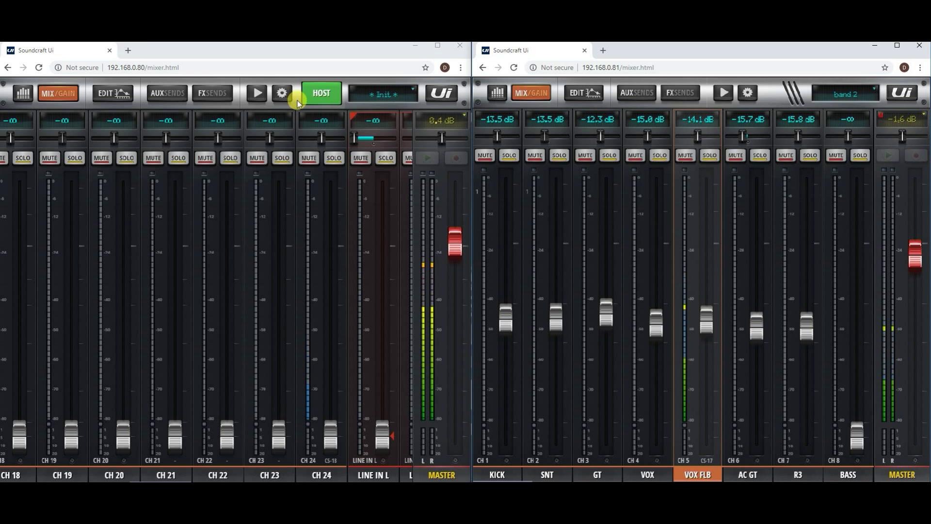
{"action": "left_click", "coordinate": [281, 93]}
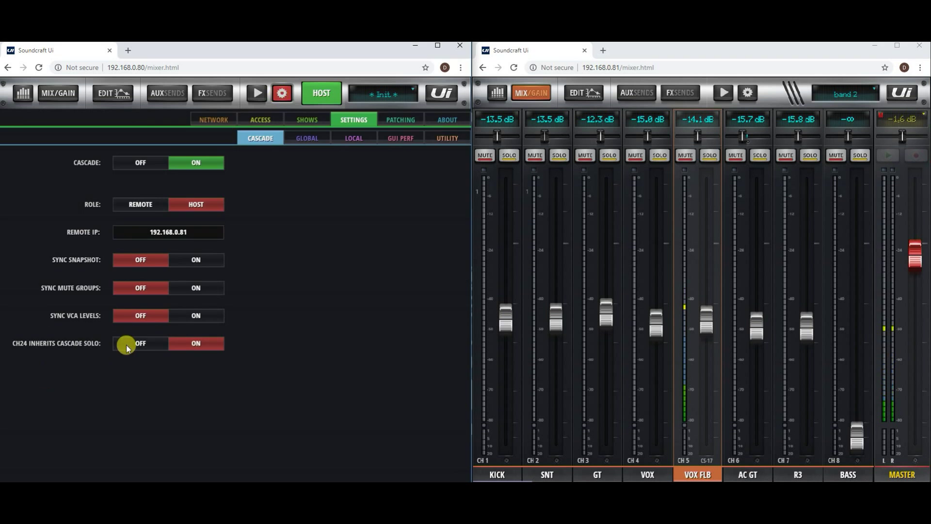
{"action": "left_click", "coordinate": [57, 93]}
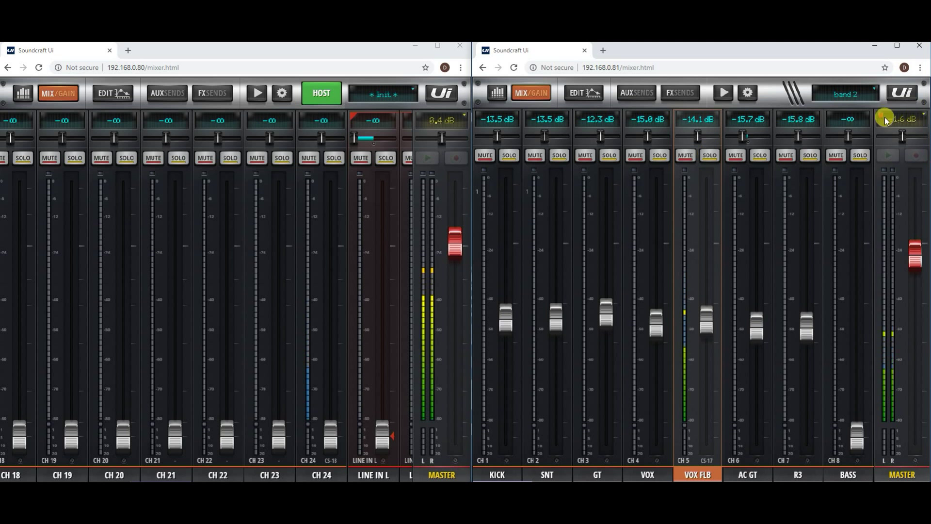
{"action": "mouse_move", "coordinate": [641, 213]}
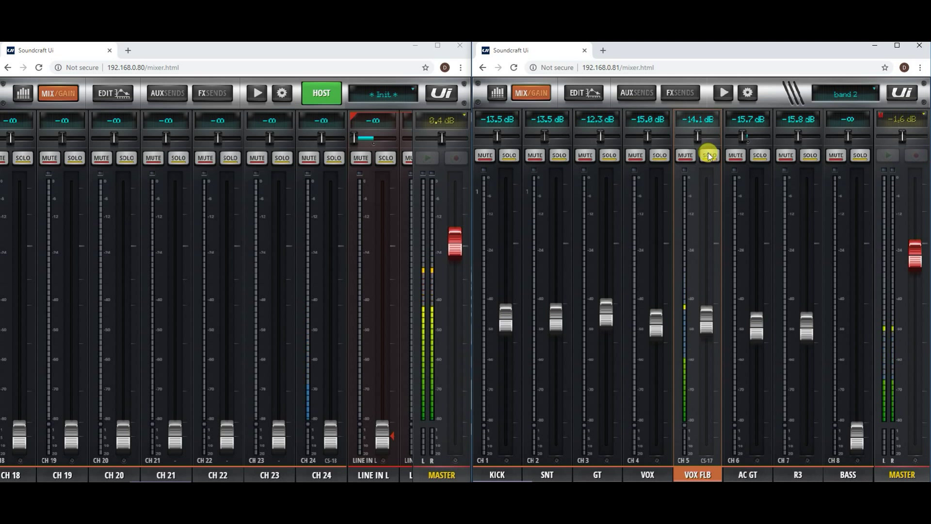
{"action": "mouse_move", "coordinate": [273, 133]}
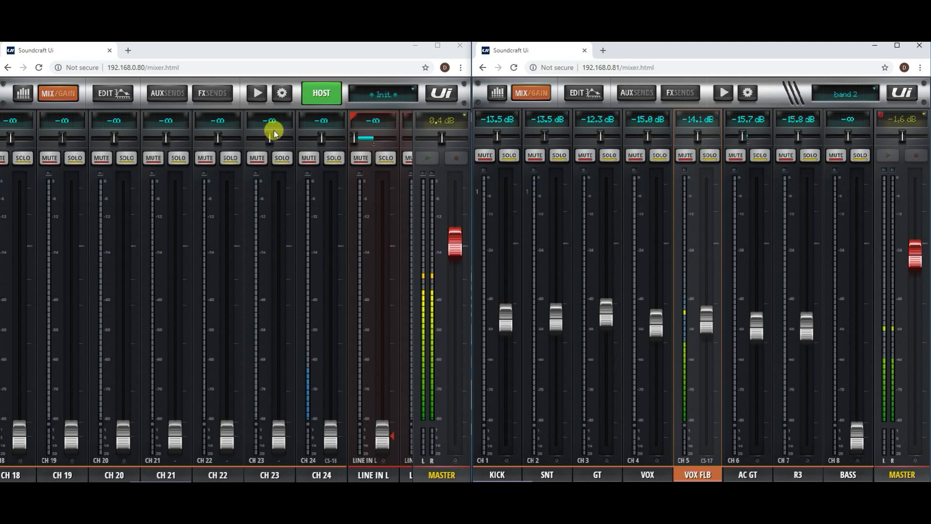
{"action": "mouse_move", "coordinate": [150, 257]}
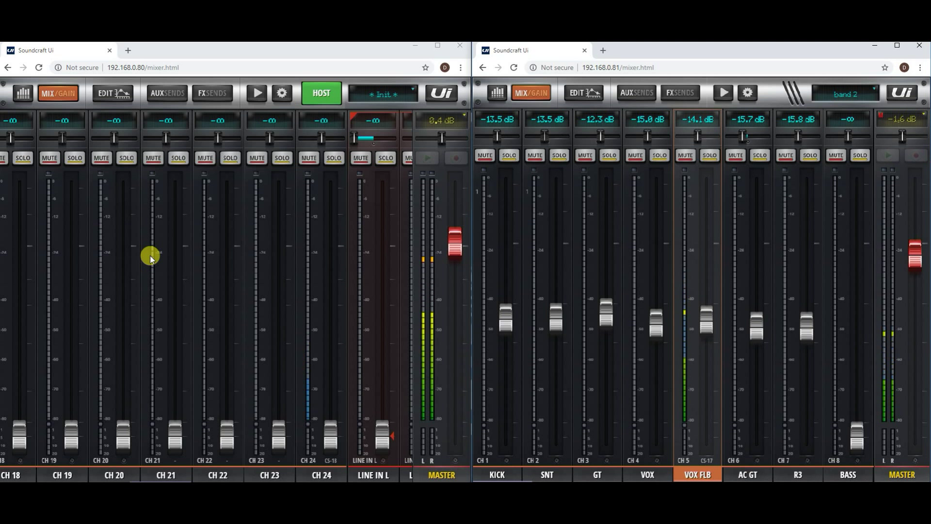
{"action": "mouse_move", "coordinate": [214, 260]}
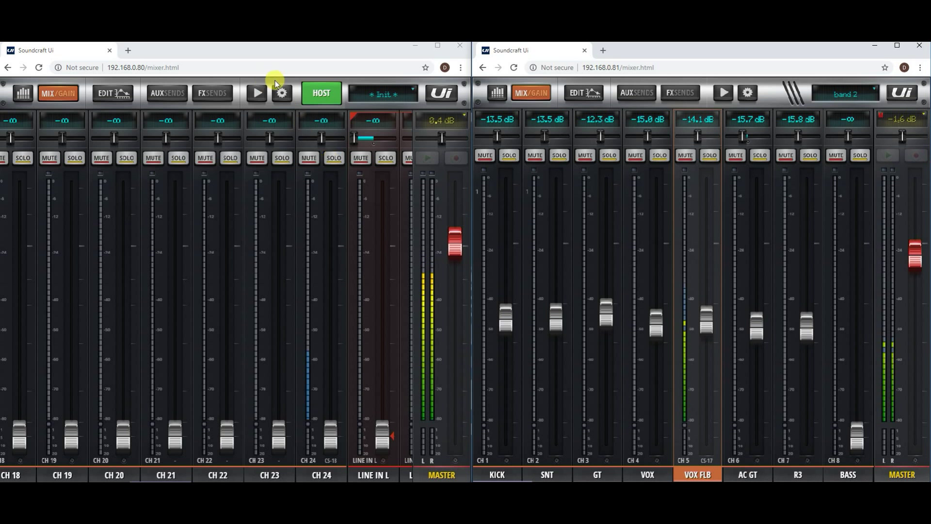
- Reopen the host's cascade settings, then go back to its channel mixing view
{"action": "left_click", "coordinate": [281, 94]}
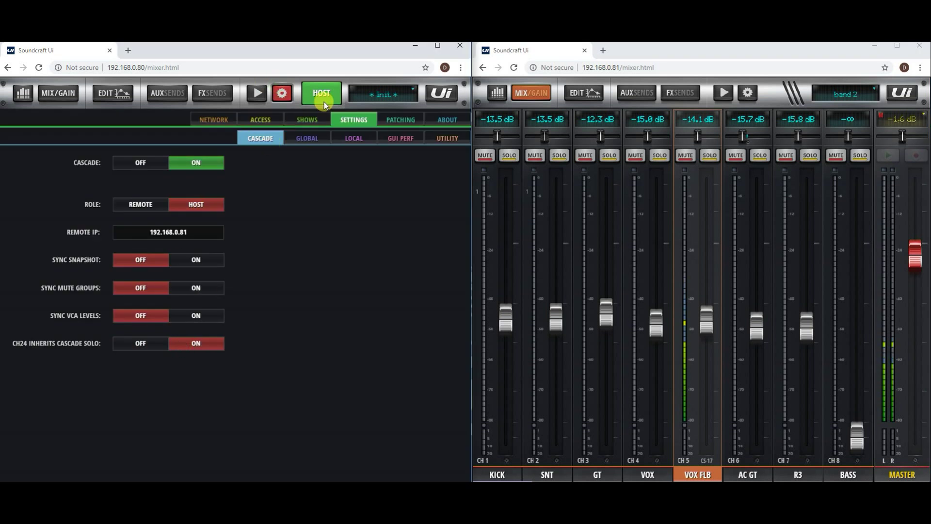
{"action": "left_click", "coordinate": [57, 93]}
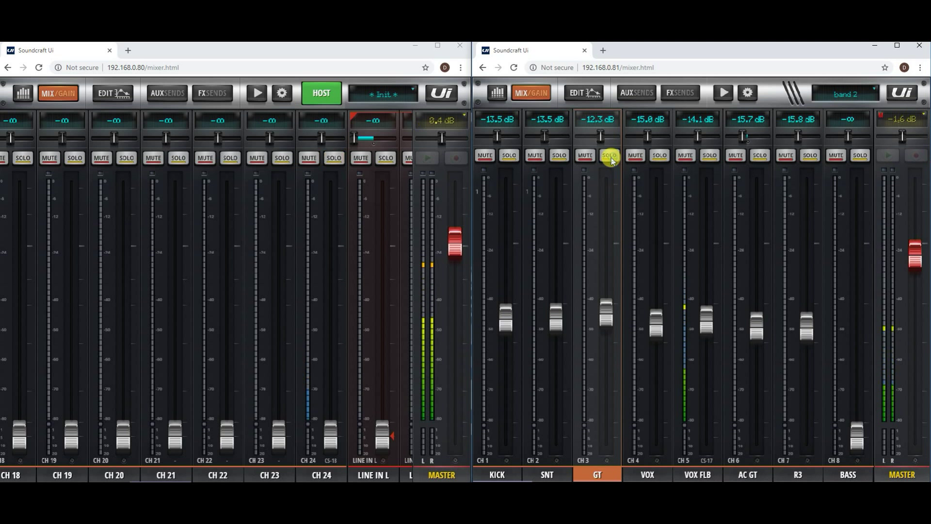
{"action": "mouse_move", "coordinate": [317, 380]}
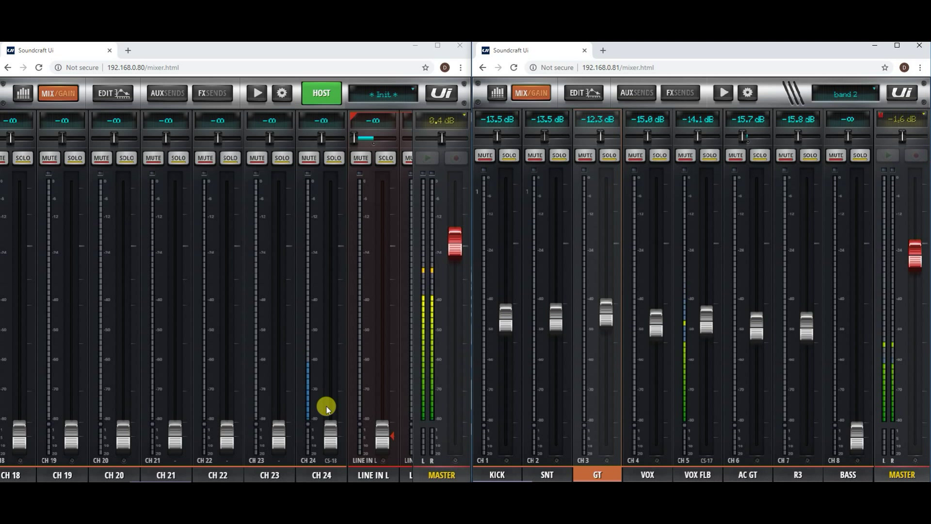
{"action": "mouse_move", "coordinate": [249, 319]}
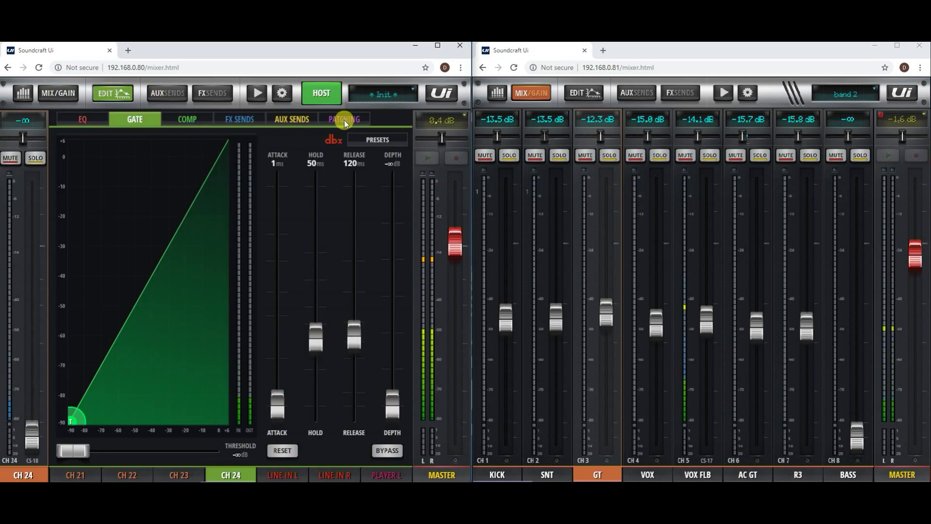
- Check CH24's input patching shows Cascade Slot 18, then leave channel editing
{"action": "left_click", "coordinate": [344, 119]}
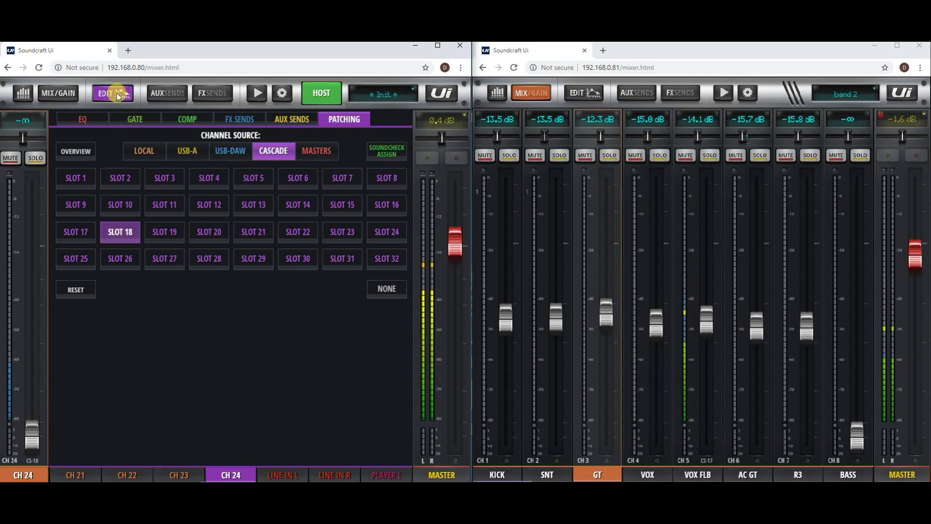
{"action": "left_click", "coordinate": [58, 93]}
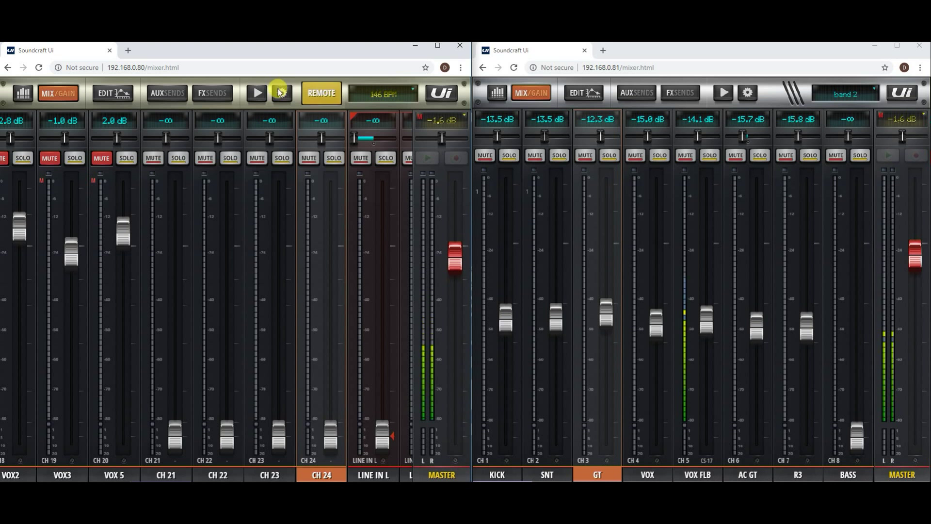
- In the remote-role mixer's patching, check HW OUTS, then return to CASCADE OUTS
{"action": "left_click", "coordinate": [281, 93]}
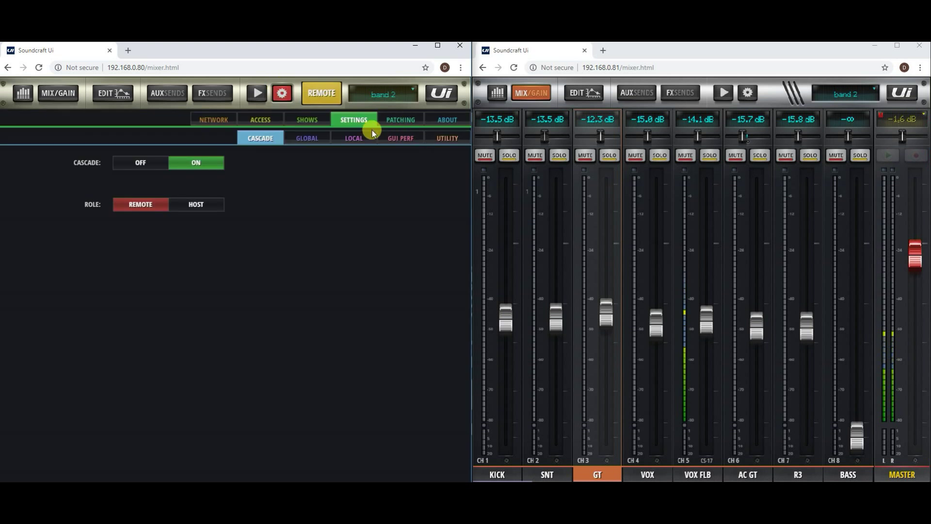
{"action": "left_click", "coordinate": [399, 119]}
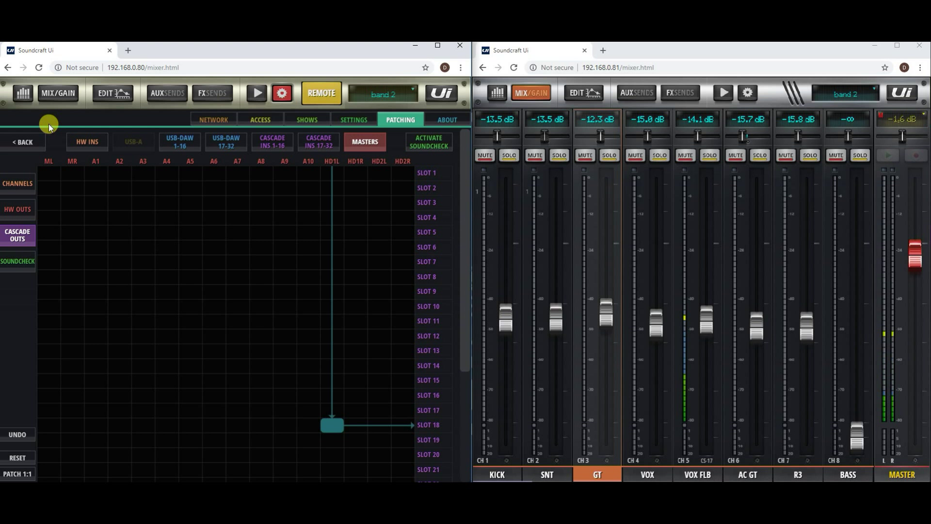
{"action": "mouse_move", "coordinate": [437, 110]}
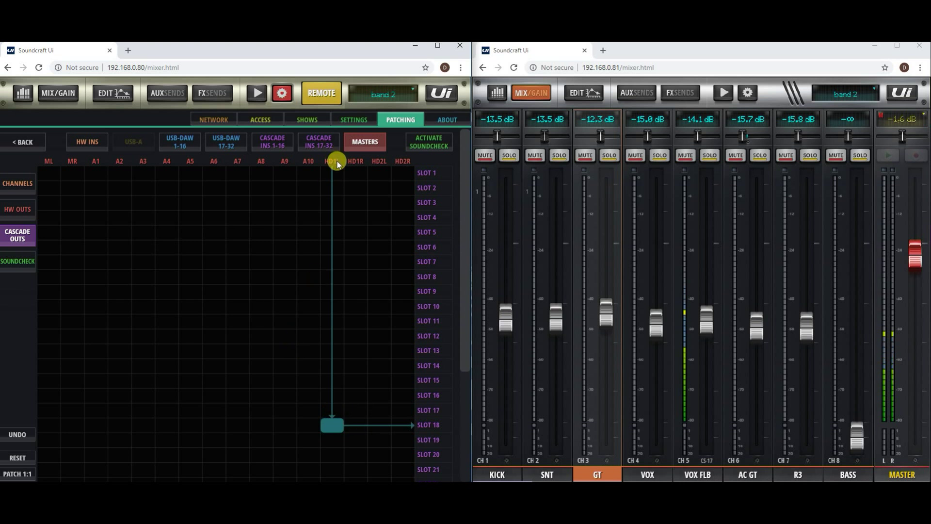
{"action": "left_click", "coordinate": [18, 209]}
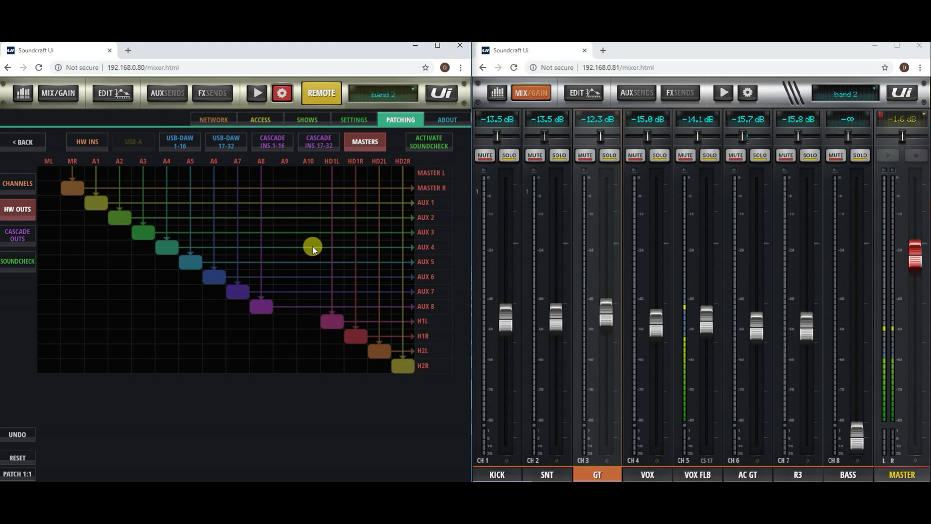
{"action": "left_click", "coordinate": [87, 142]}
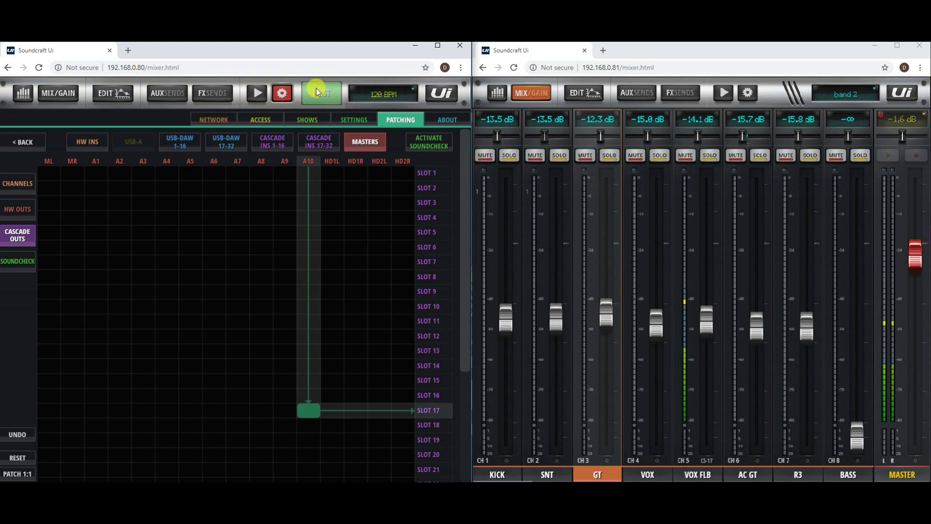
- Switch the left window to host and browse HW OUTS and Cascade Ins 17–32
{"action": "left_click", "coordinate": [321, 94]}
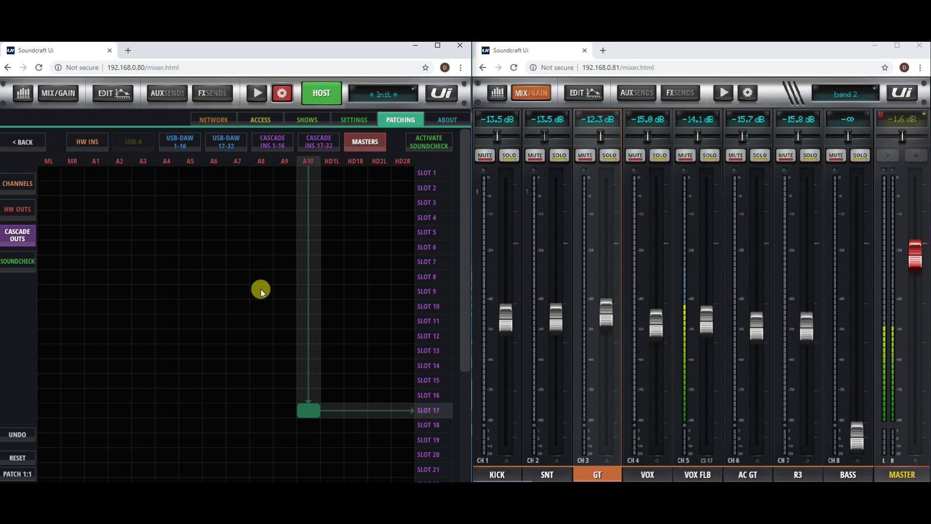
{"action": "mouse_move", "coordinate": [273, 248]}
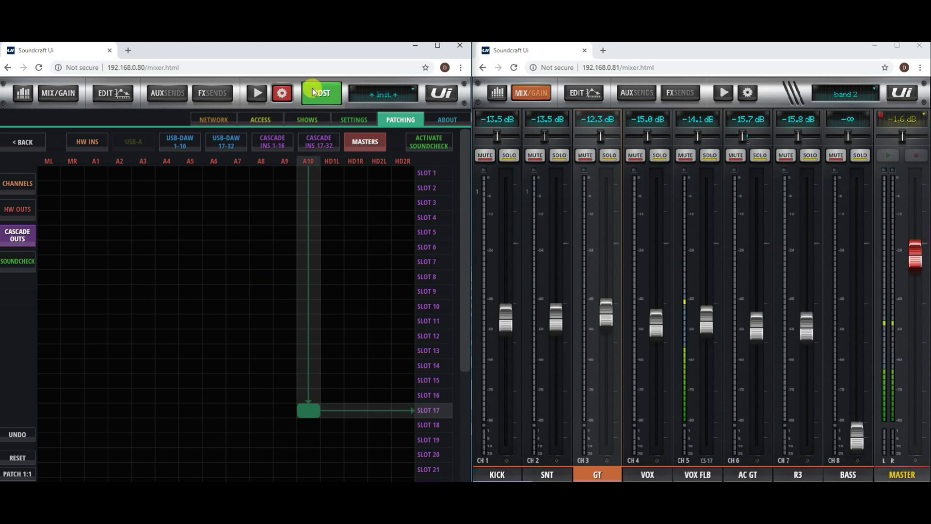
{"action": "left_click", "coordinate": [18, 209]}
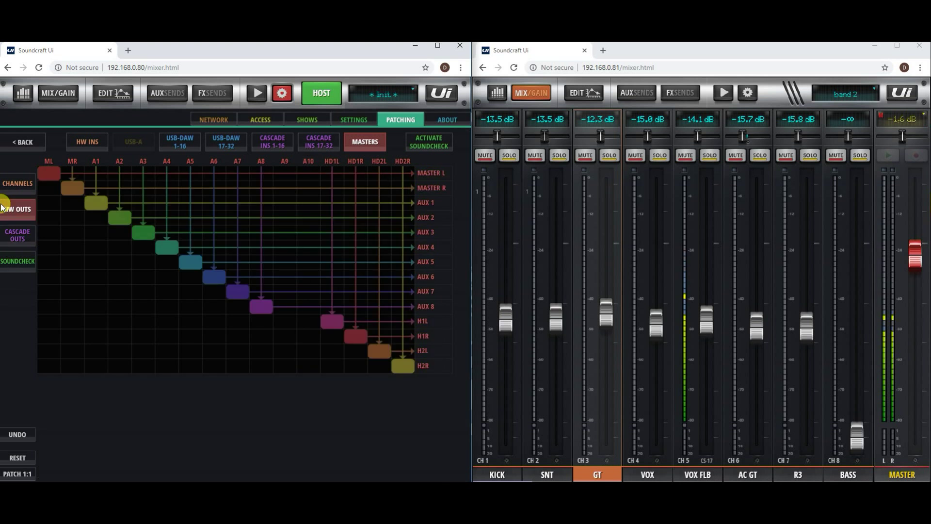
{"action": "left_click", "coordinate": [272, 142]}
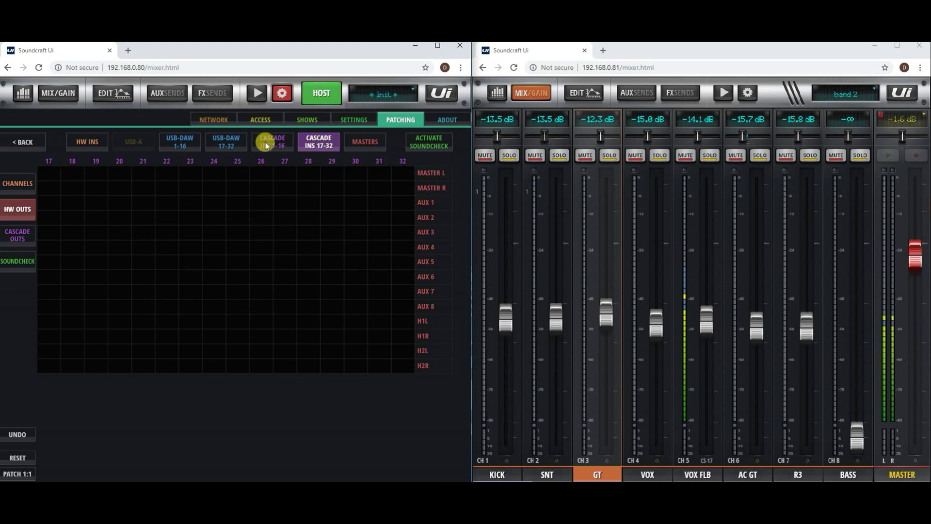
{"action": "left_click", "coordinate": [317, 142]}
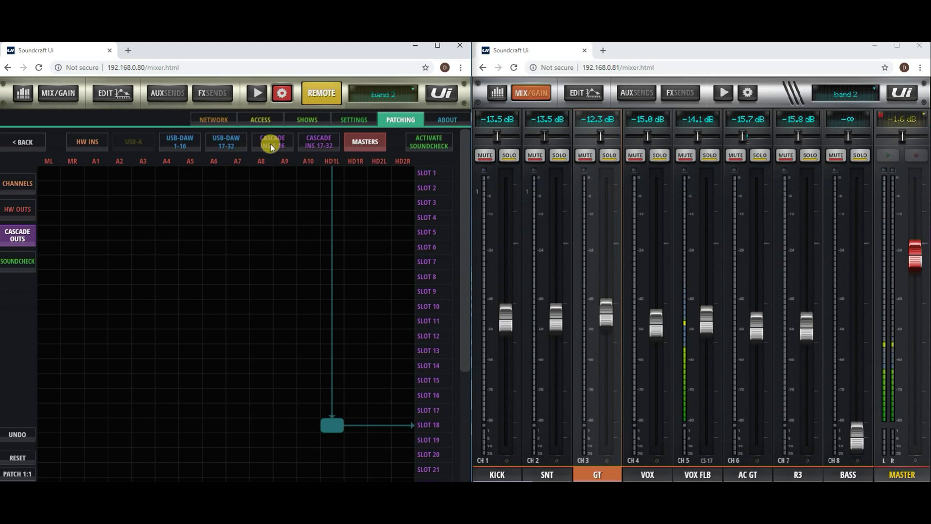
- Patch the remote's channels from Cascade Ins 17–32, with slot 17 feeding VOX FLB
{"action": "left_click", "coordinate": [318, 141]}
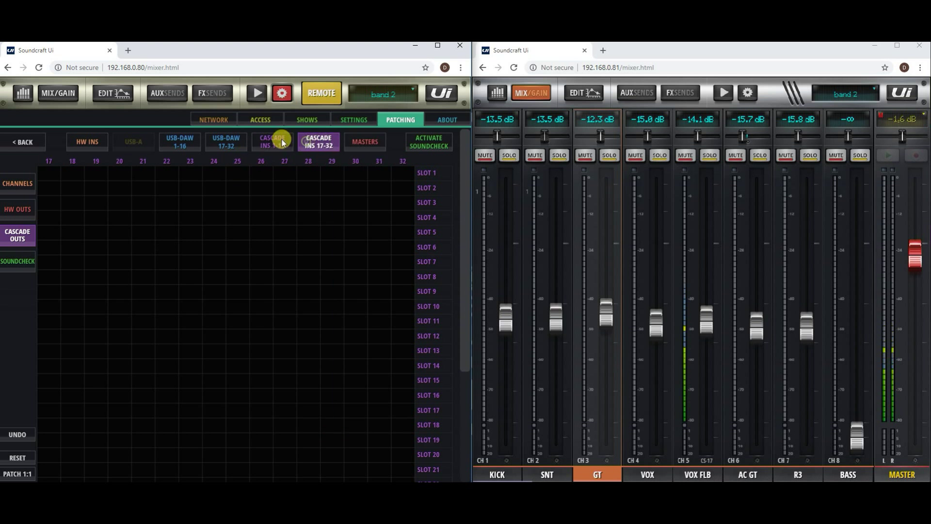
{"action": "left_click", "coordinate": [86, 143]}
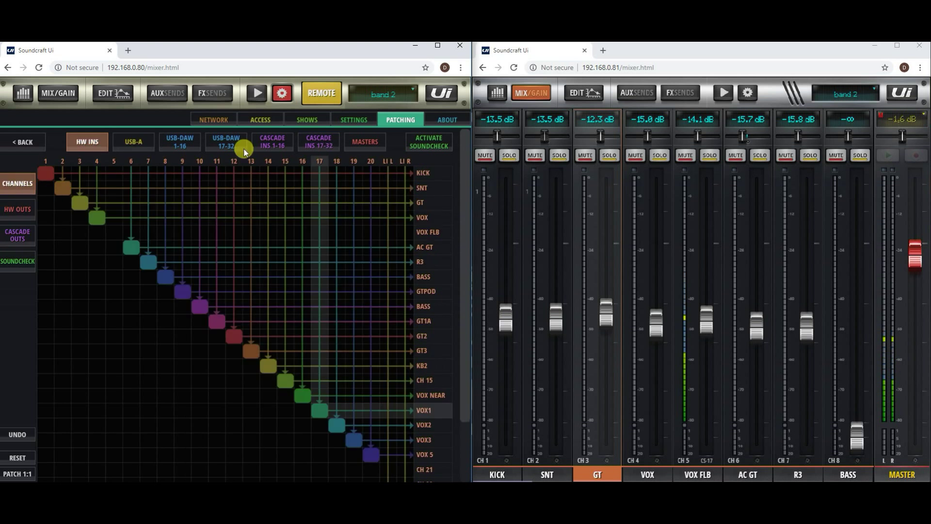
{"action": "left_click", "coordinate": [318, 141]}
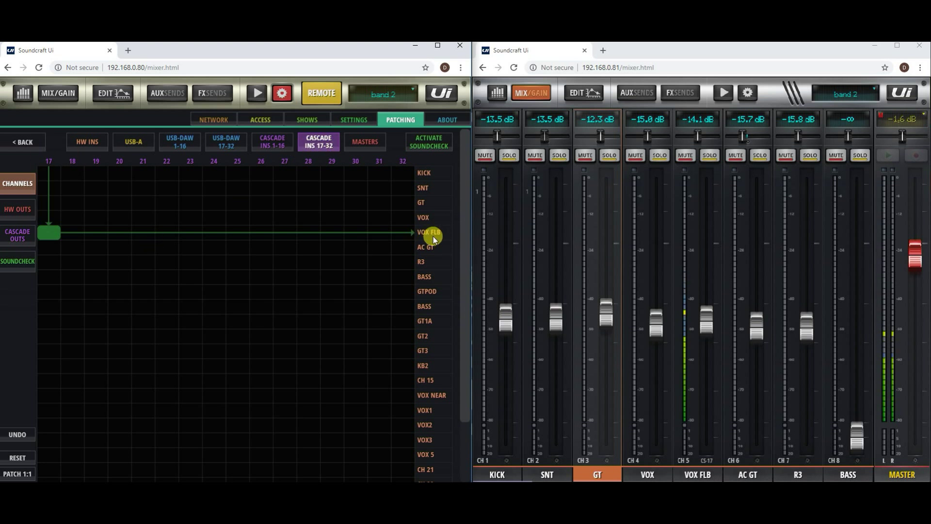
{"action": "mouse_move", "coordinate": [711, 472]}
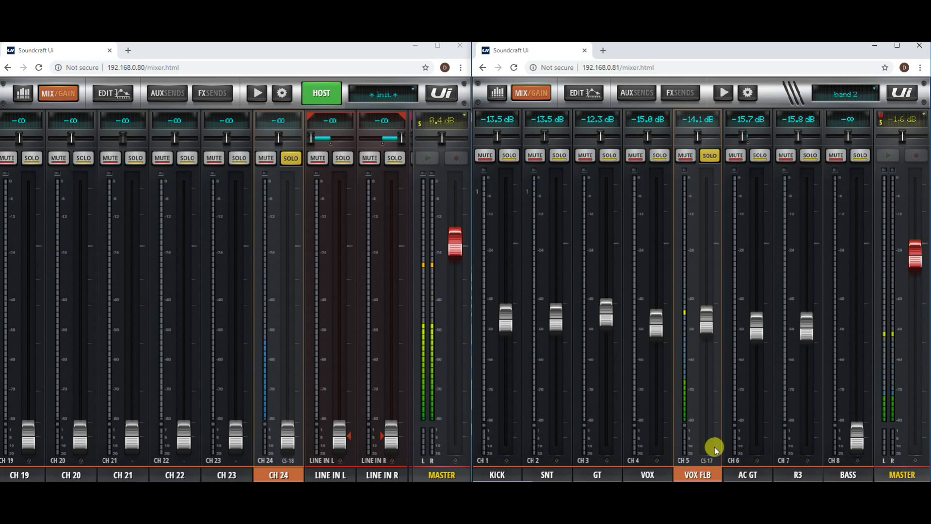
{"action": "mouse_move", "coordinate": [688, 223]}
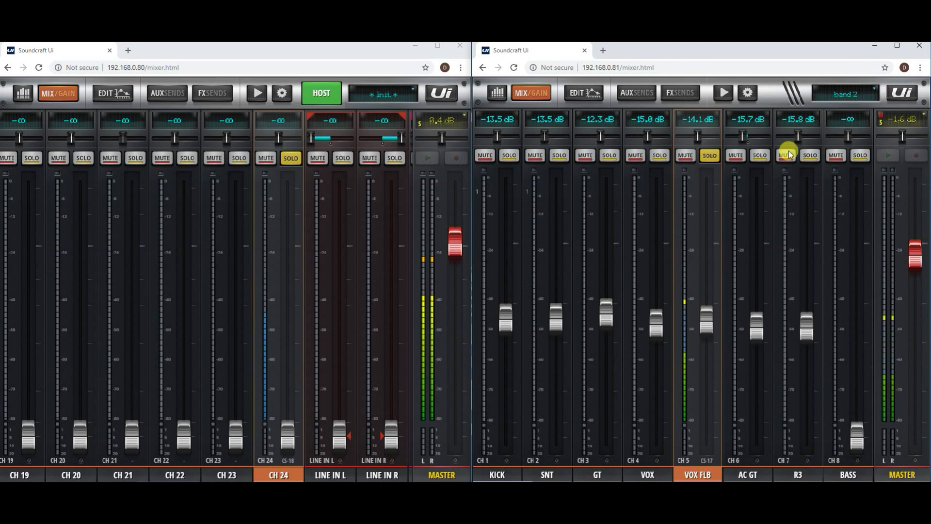
{"action": "mouse_move", "coordinate": [210, 410]}
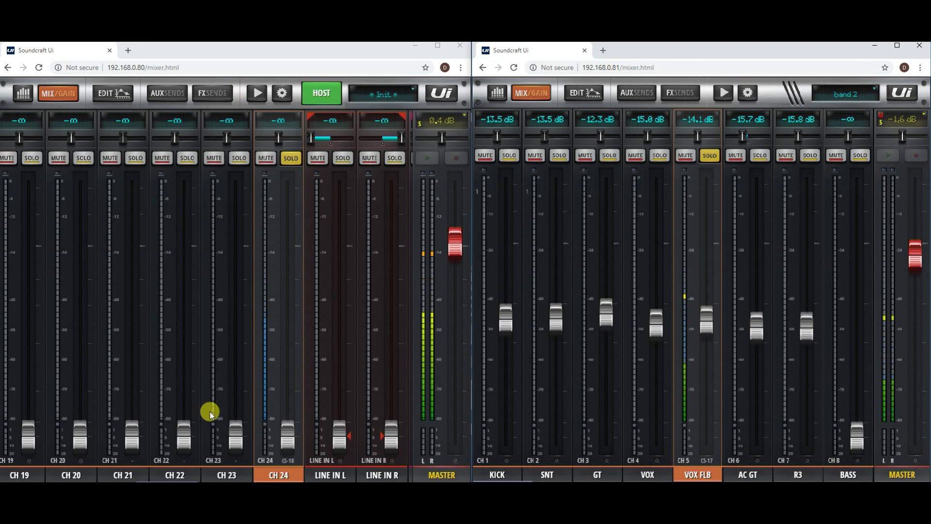
{"action": "mouse_move", "coordinate": [282, 441]}
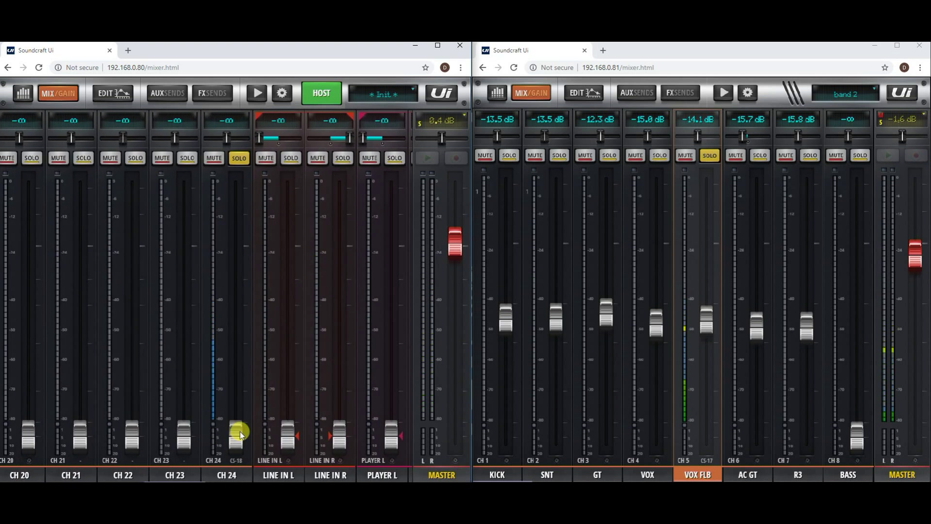
- Push the remote's soloed VOX FLB fader up from -14.1 dB toward -0.6 dB
{"action": "left_click_drag", "start_coordinate": [233, 432], "coordinate": [236, 247]}
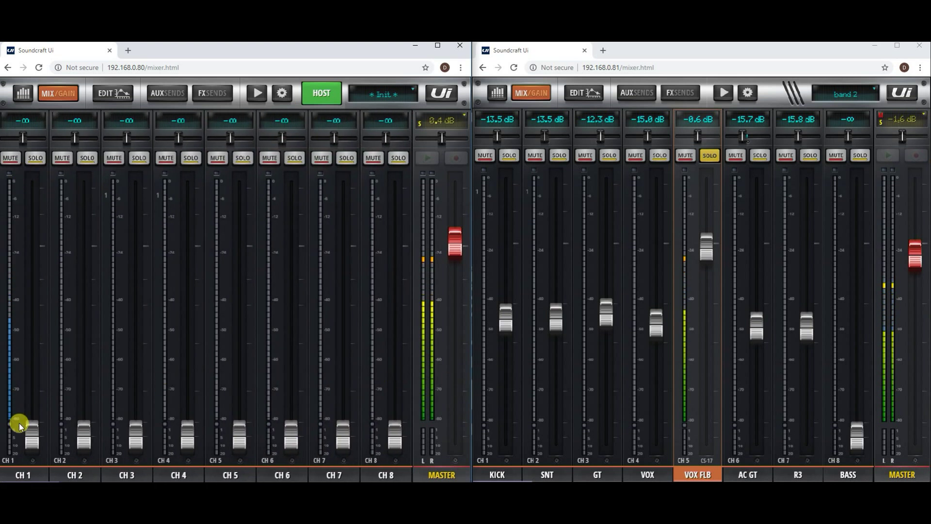
{"action": "mouse_move", "coordinate": [809, 87]}
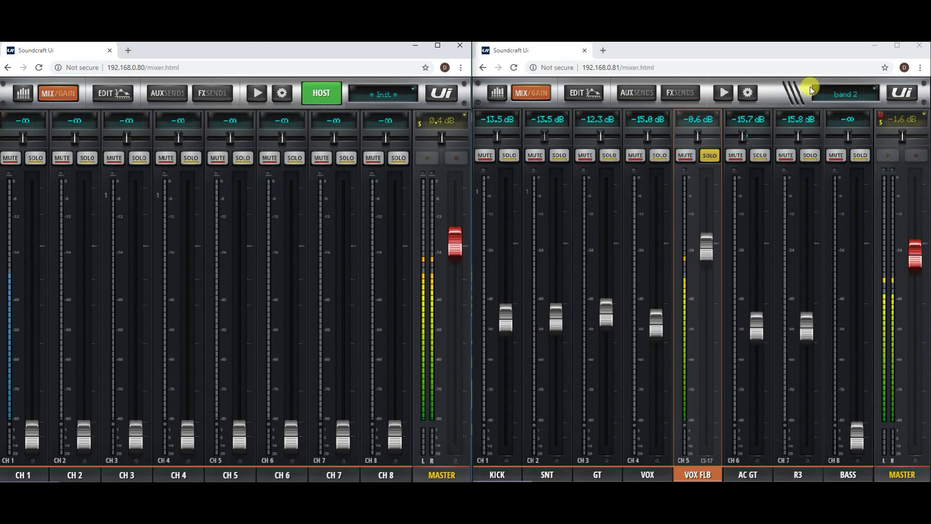
{"action": "mouse_move", "coordinate": [804, 249]}
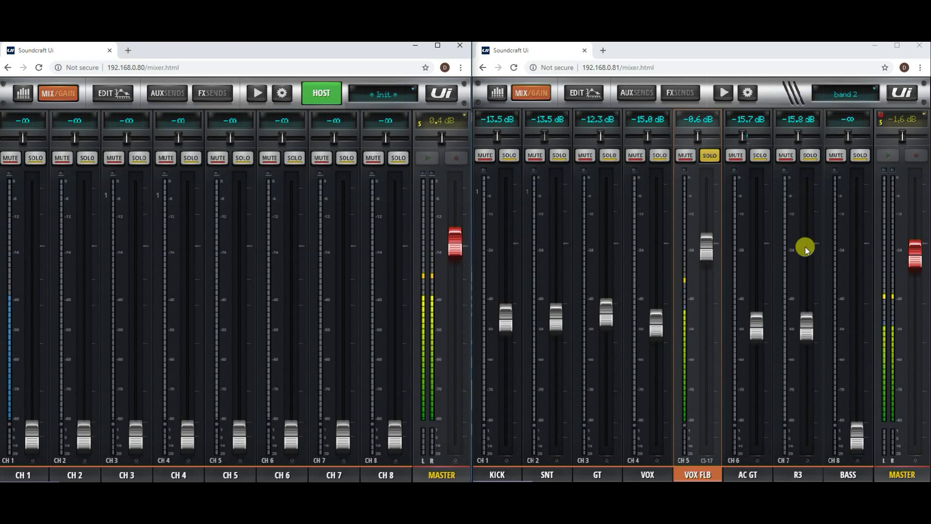
{"action": "mouse_move", "coordinate": [776, 245]}
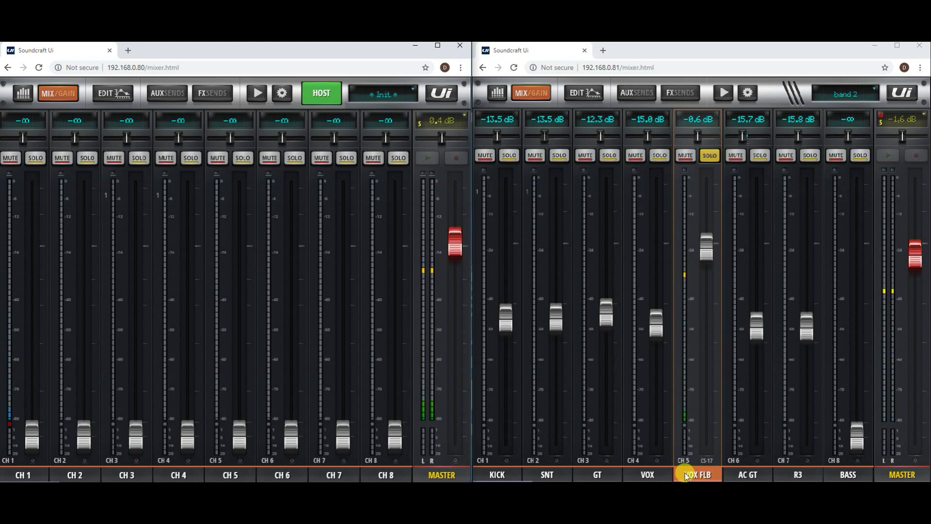
- Tap the remote's VOX FLB strip label, then bring host CH 24 to 1.0 dB
{"action": "left_click", "coordinate": [696, 474]}
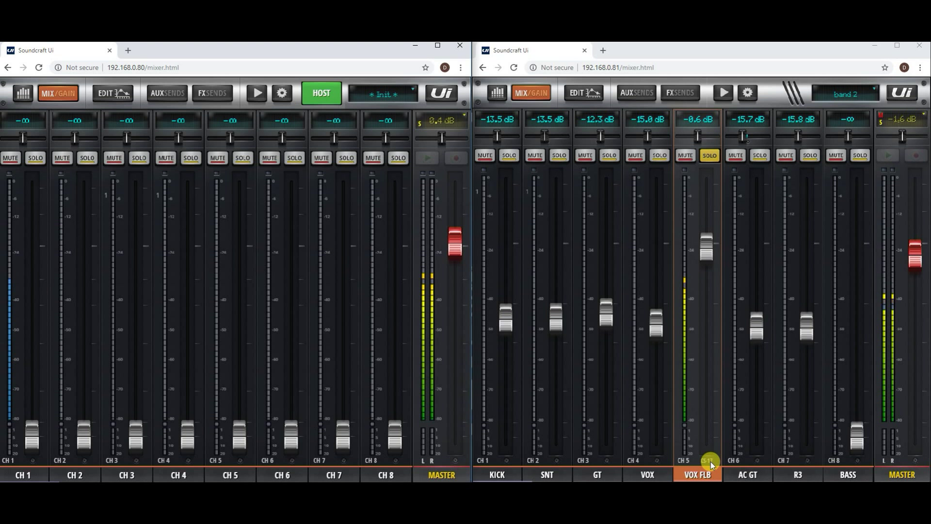
{"action": "left_click", "coordinate": [708, 155]}
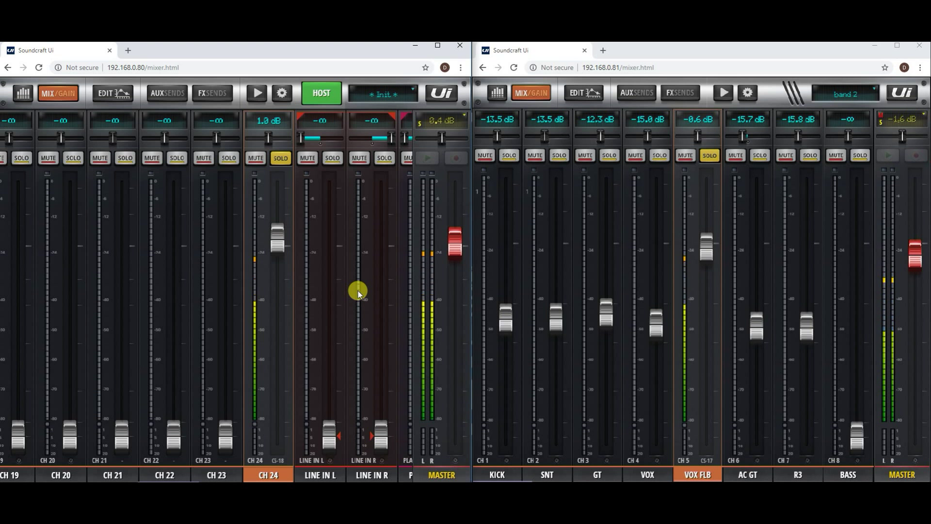
{"action": "mouse_move", "coordinate": [841, 279]}
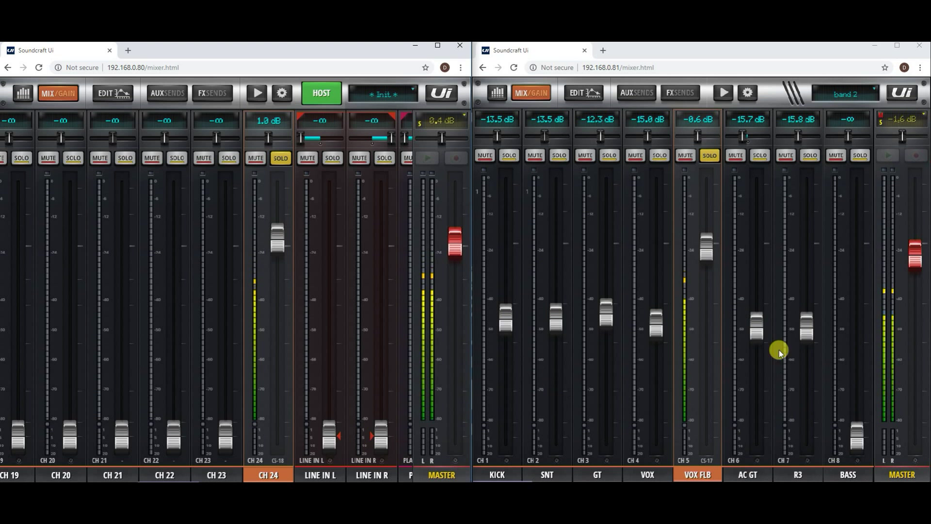
{"action": "mouse_move", "coordinate": [776, 337]}
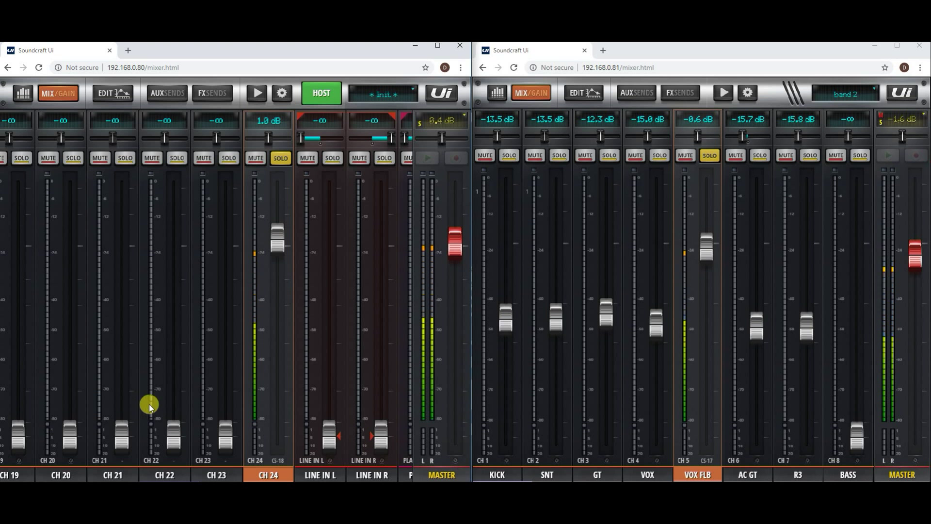
{"action": "mouse_move", "coordinate": [176, 398]}
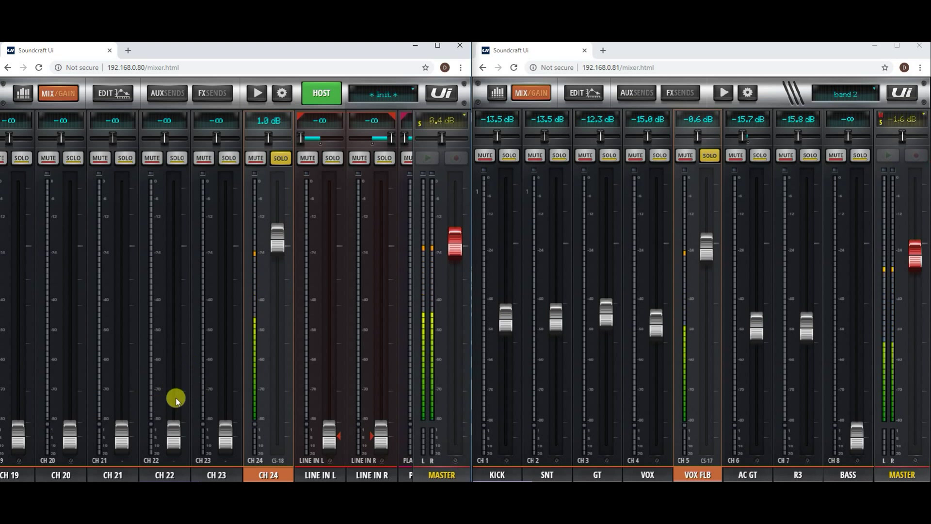